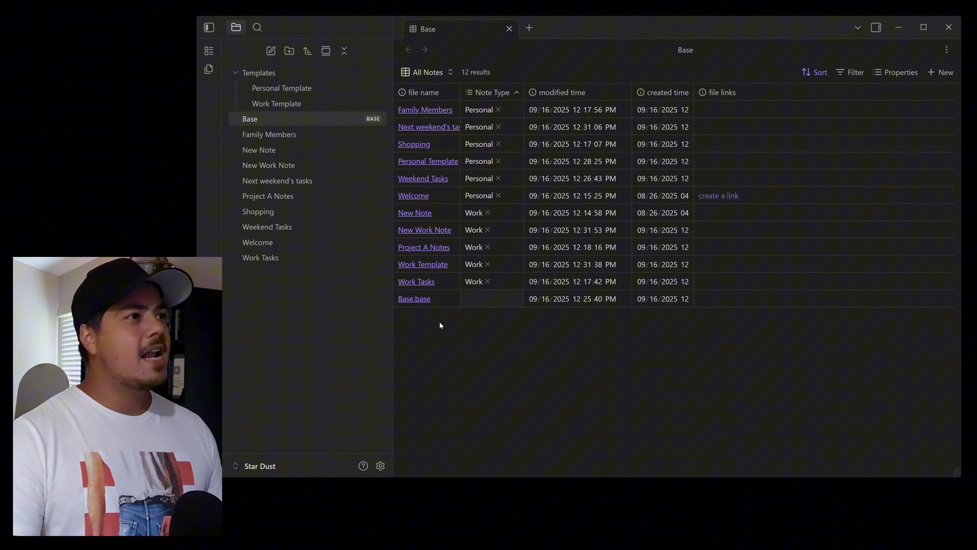
mouse_move(453, 47)
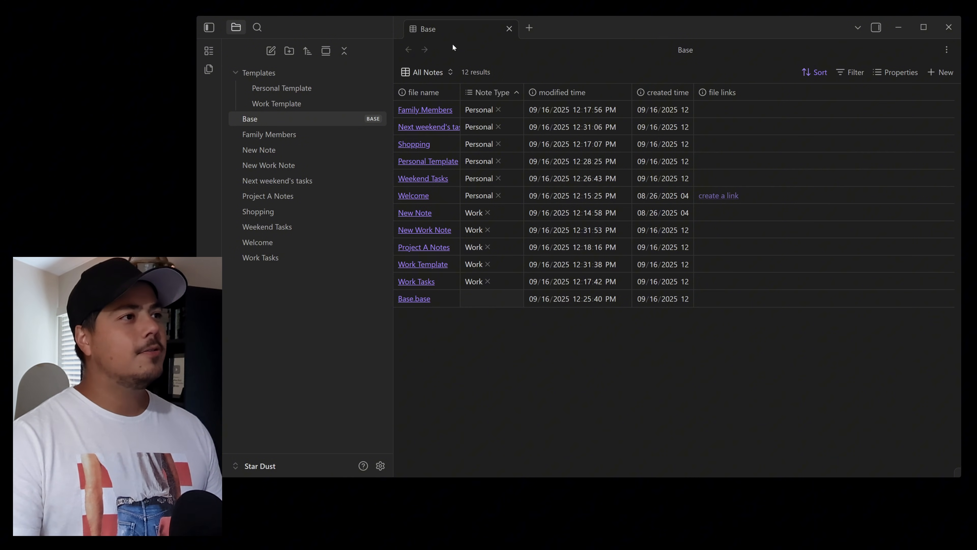
mouse_move(494, 56)
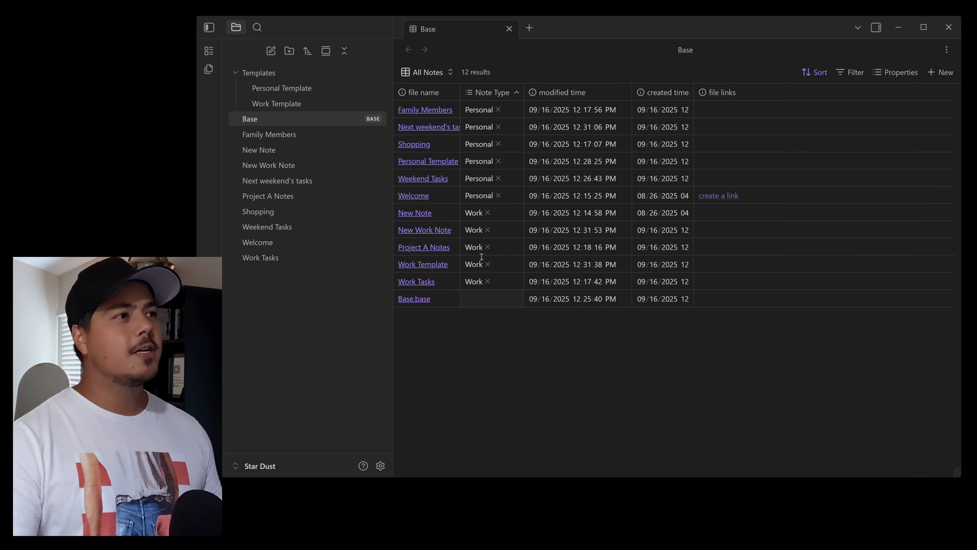
- Flip the Base between Personal and All Notes views, hide the file list, and widen the created time column
click(428, 72)
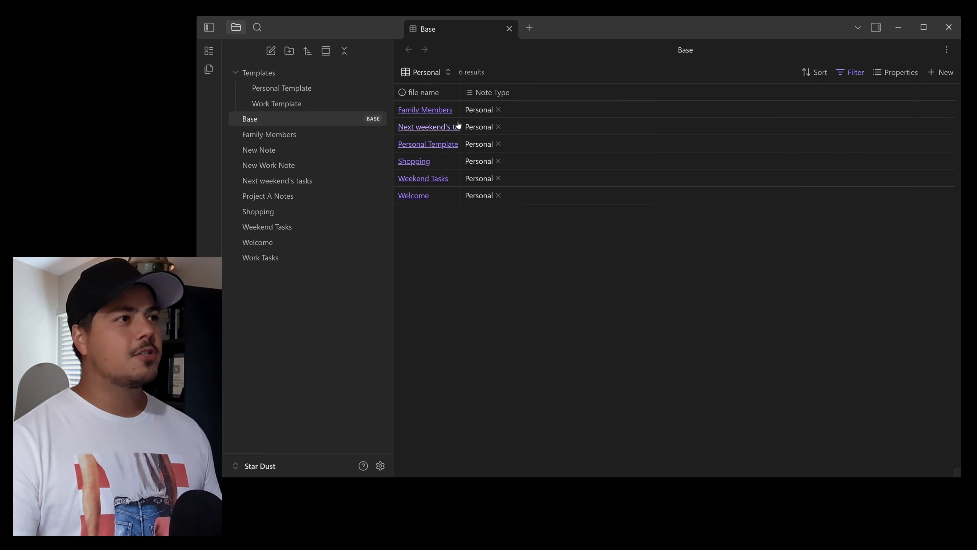
click(422, 72)
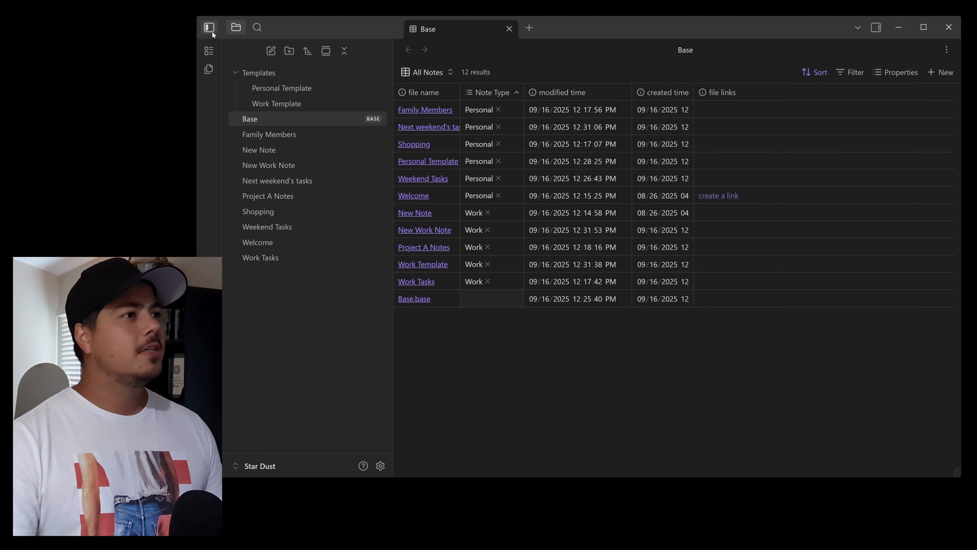
click(209, 27)
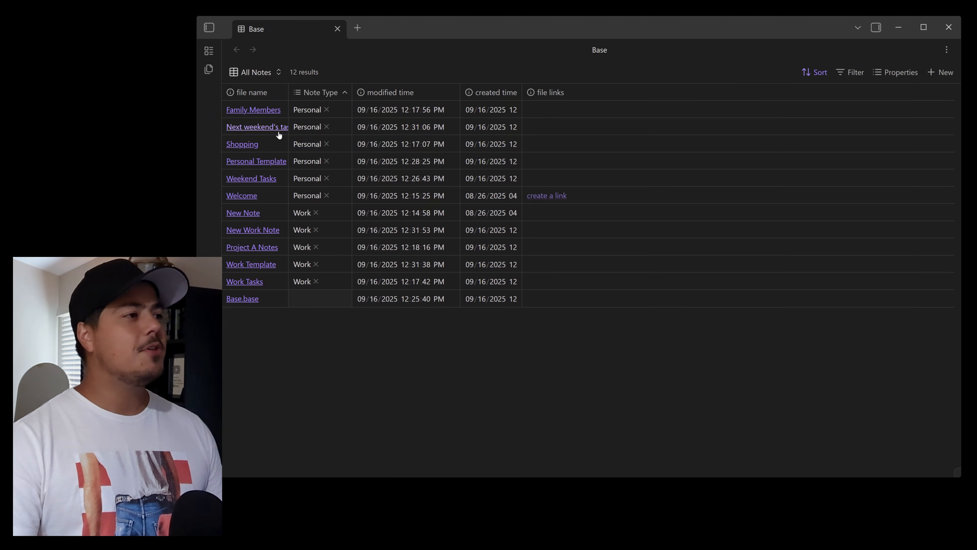
mouse_move(264, 234)
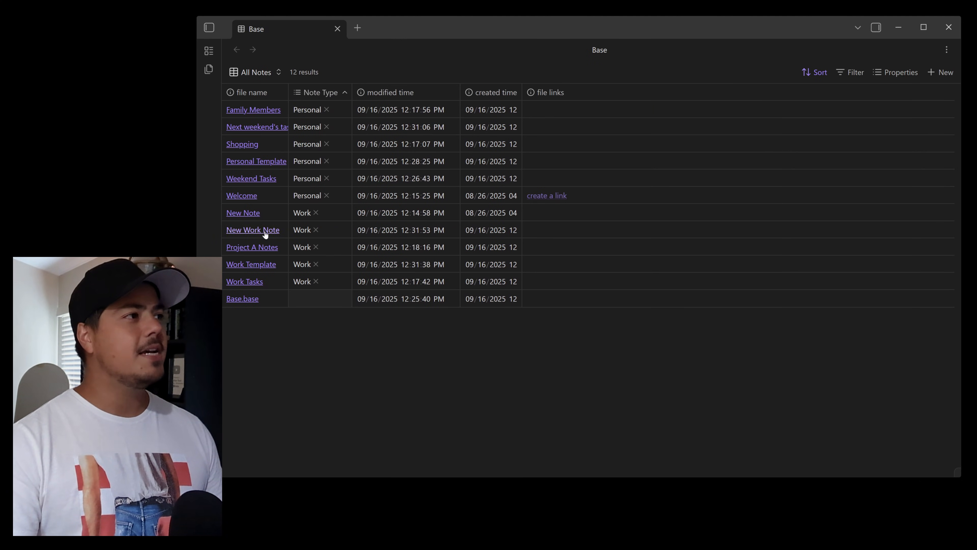
mouse_move(256, 127)
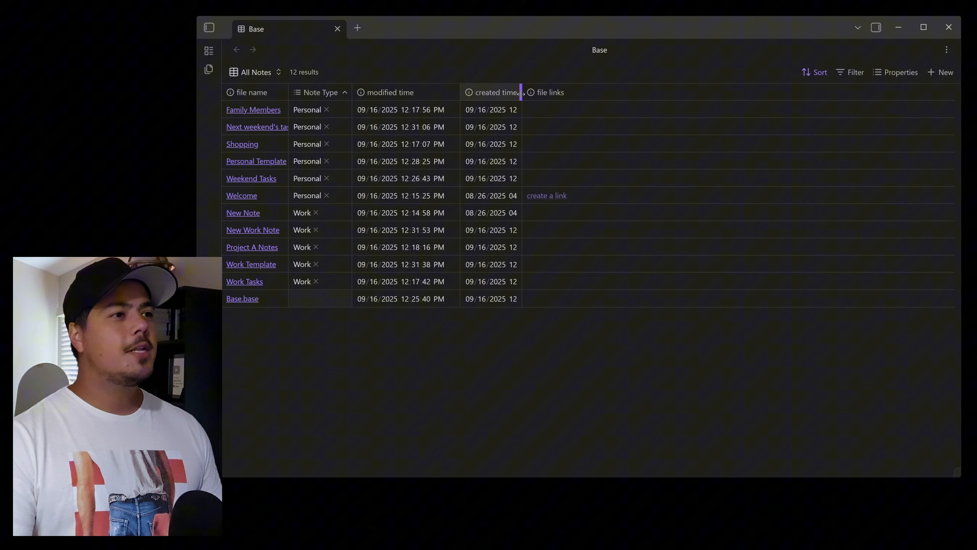
drag(520, 92, 561, 92)
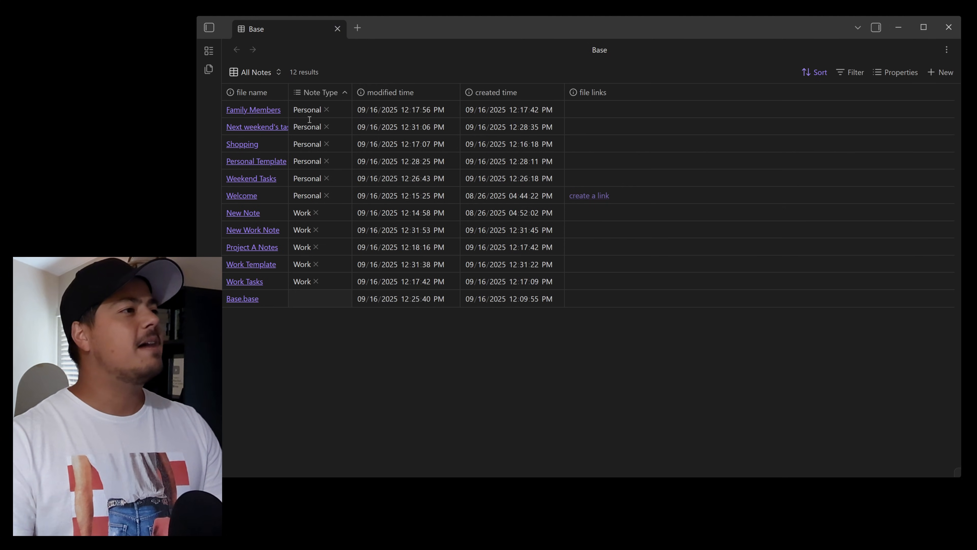
- Add an 'Updates' line to the Family Members note opened beside the table, then close it
click(253, 110)
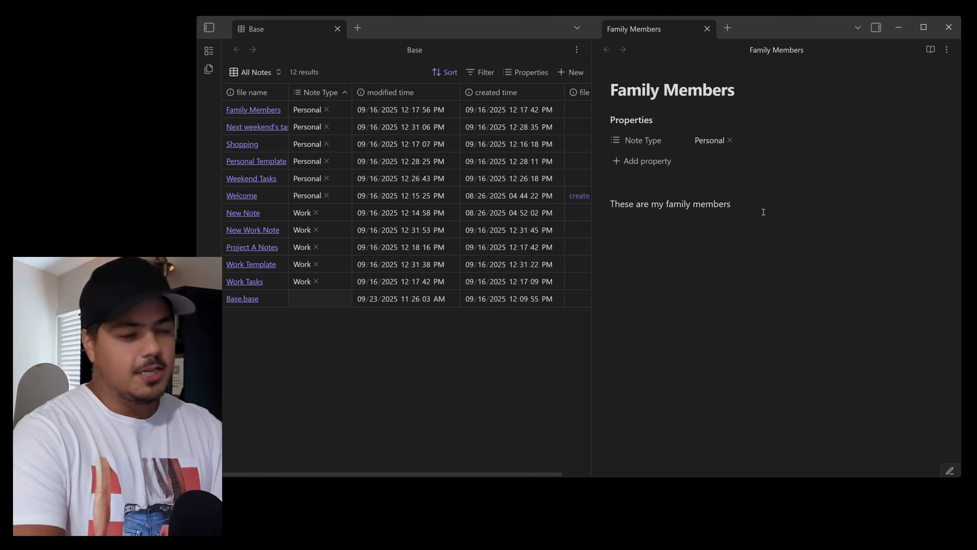
text(Updates.)
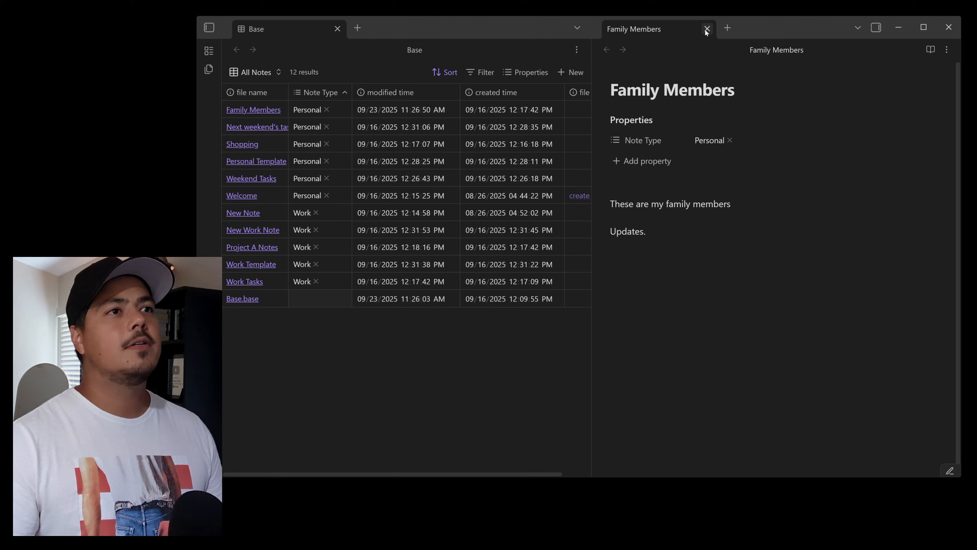
click(707, 29)
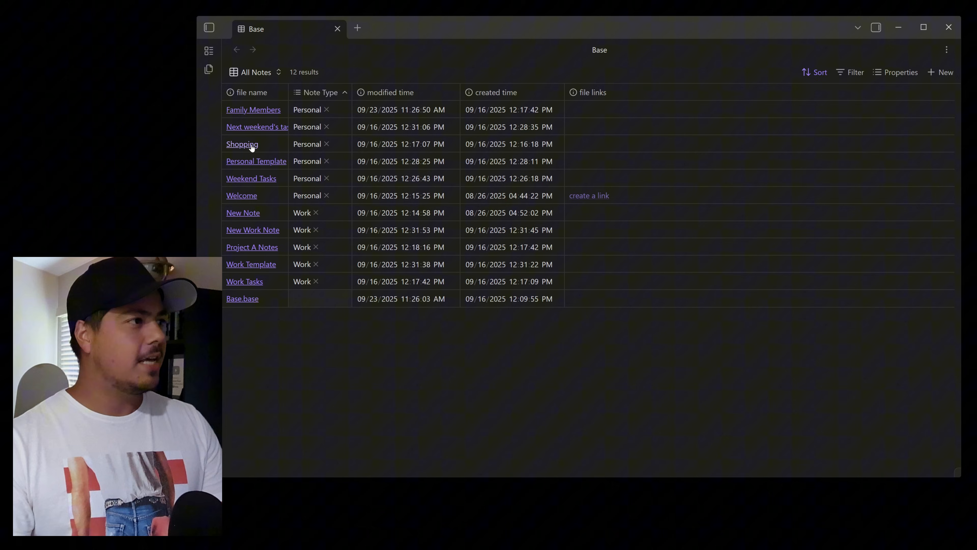
- Open the Shopping note beside the table and close it again
click(242, 144)
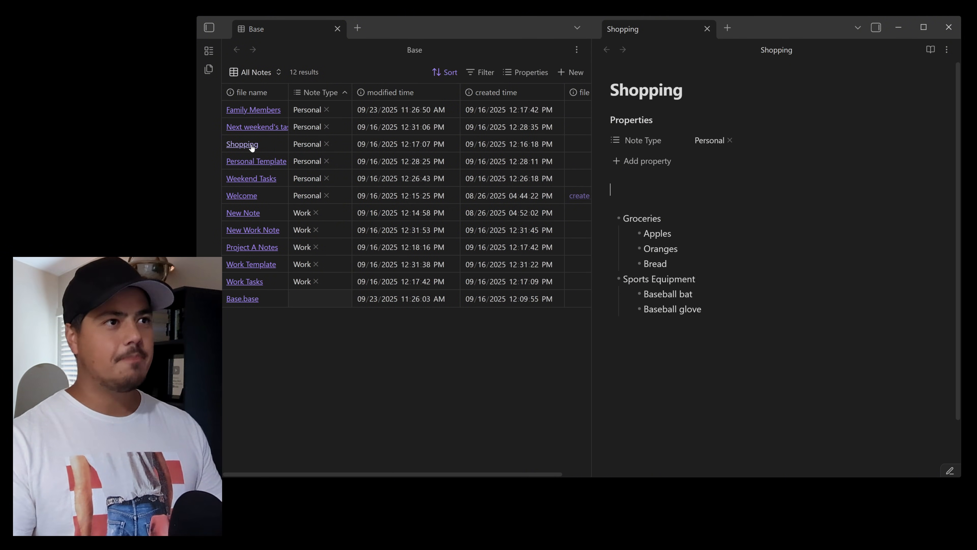
click(707, 29)
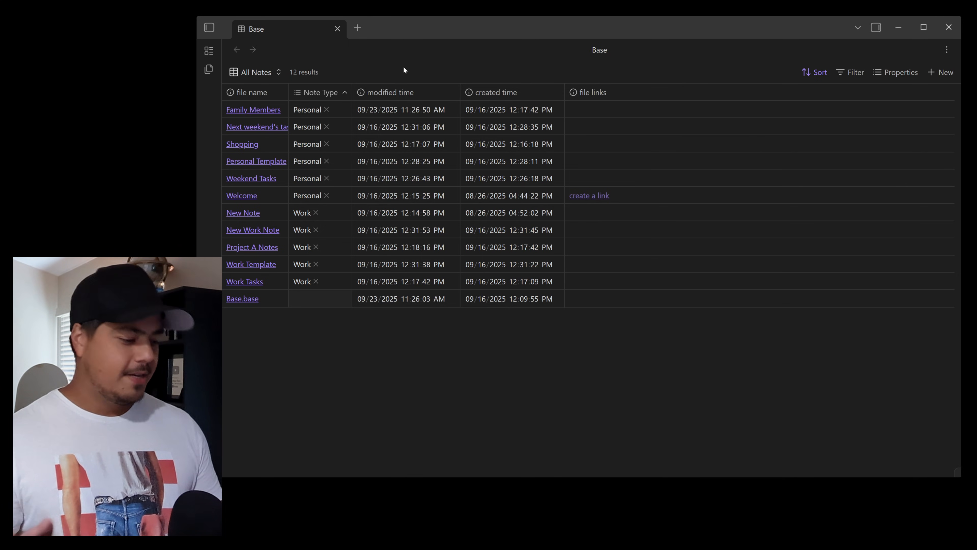
mouse_move(268, 121)
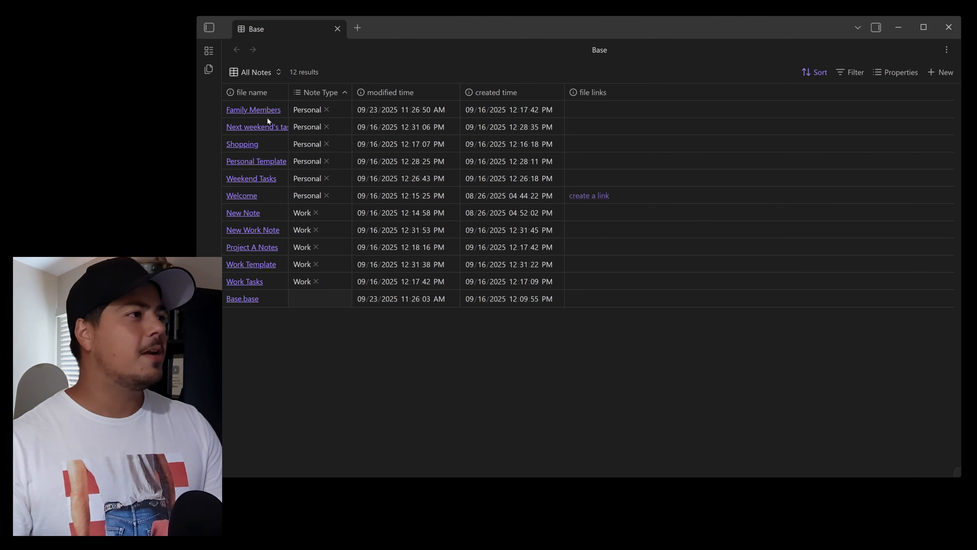
- Open Family Members in the side pane, then try opening Shopping from the table
click(253, 110)
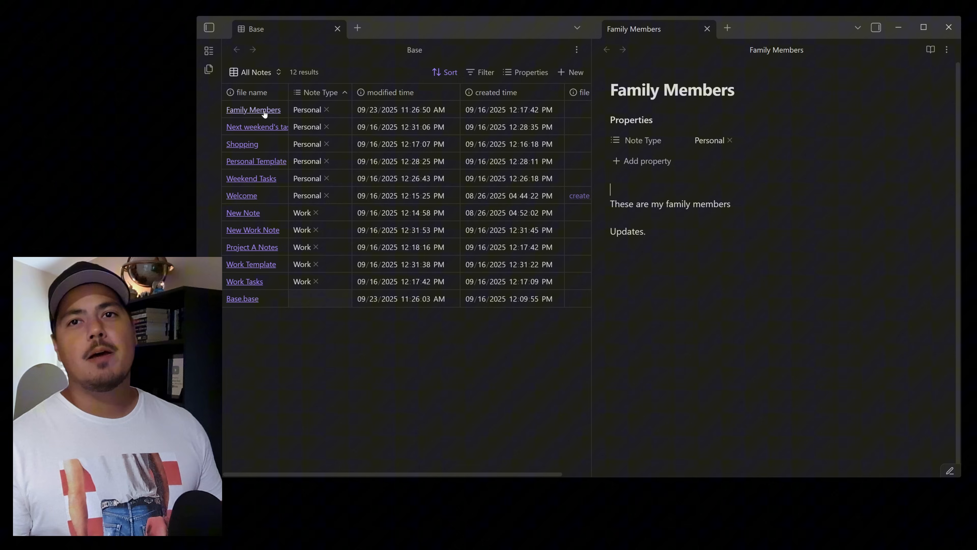
mouse_move(260, 145)
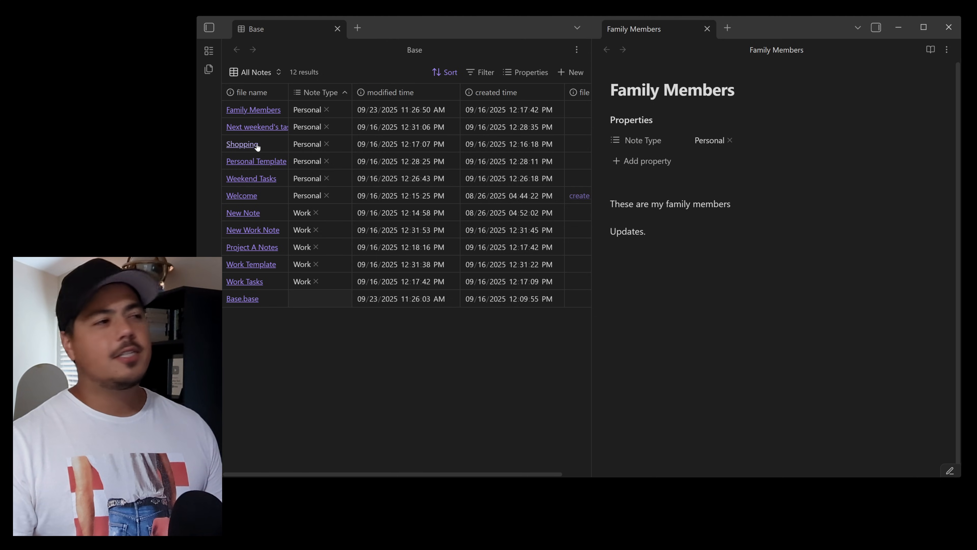
click(242, 144)
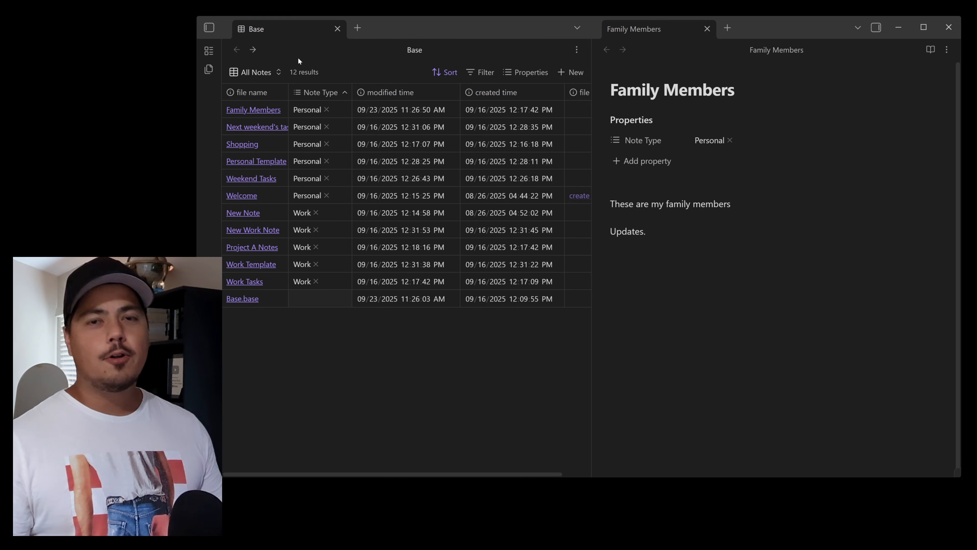
mouse_move(252, 144)
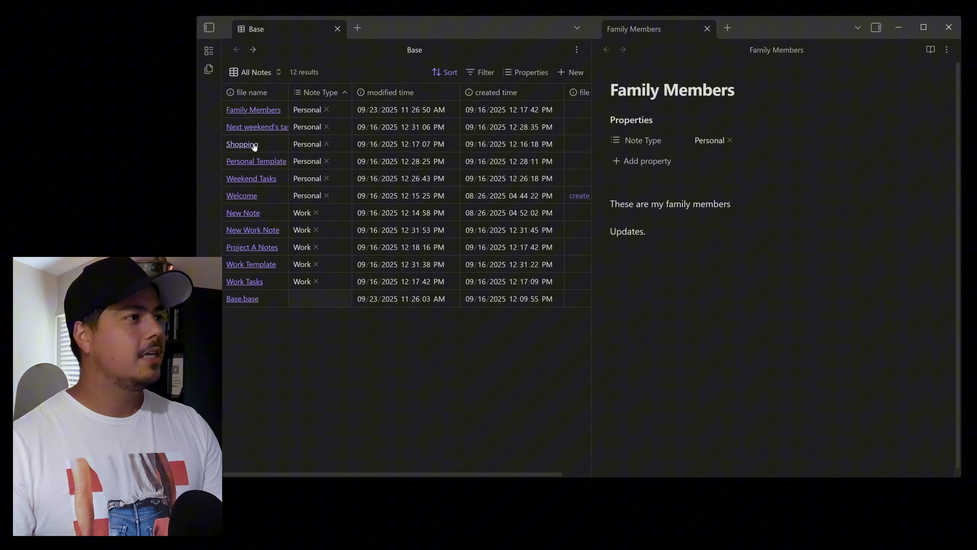
click(242, 144)
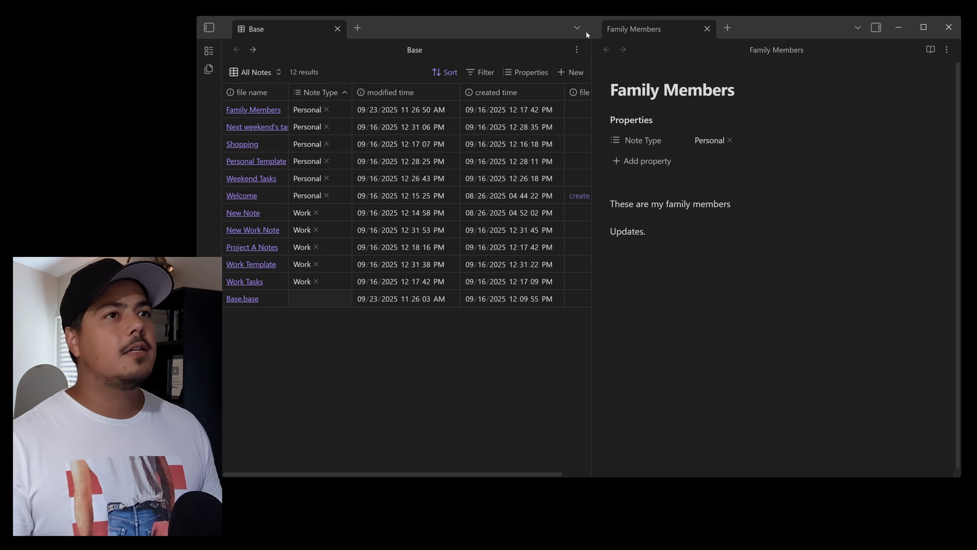
mouse_move(707, 28)
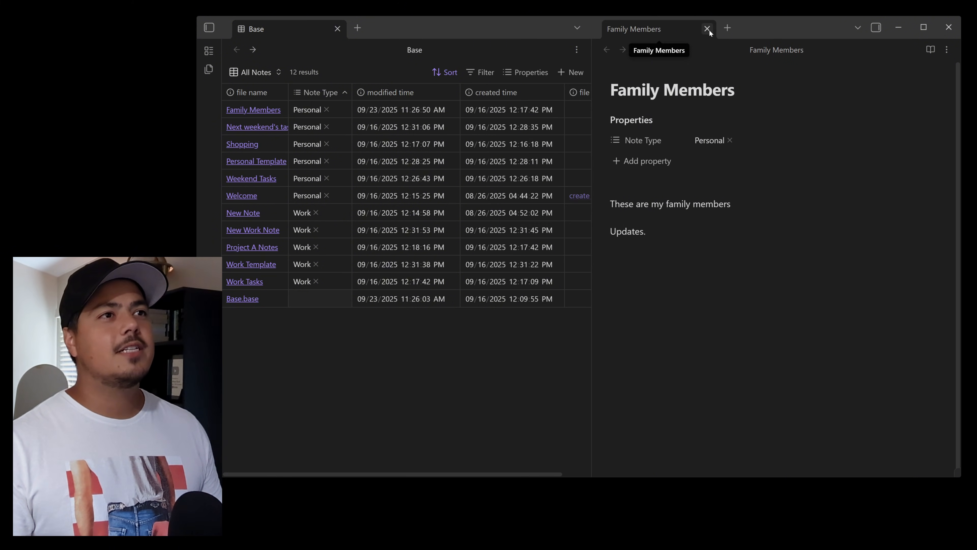
- Close the Family Members side pane and pin the Base tab via its context menu
click(707, 29)
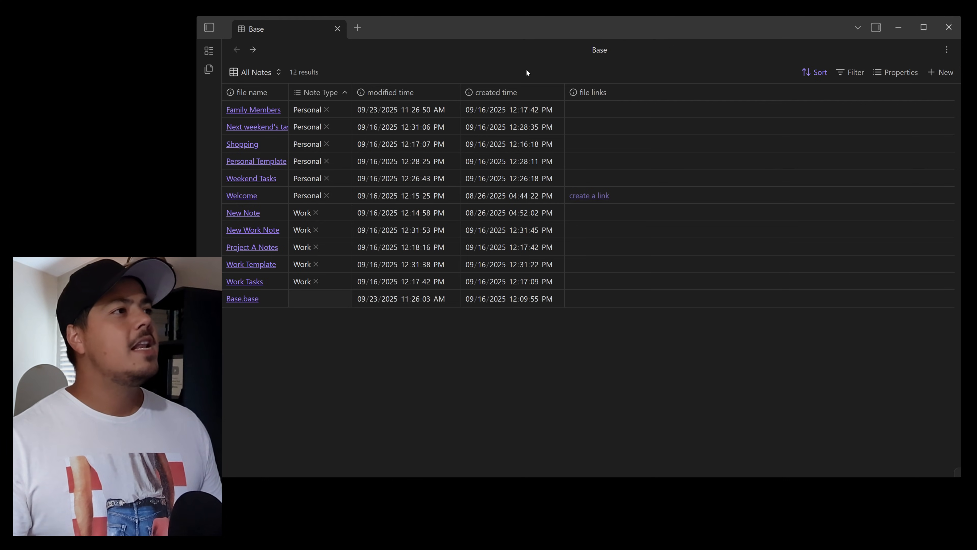
mouse_move(278, 34)
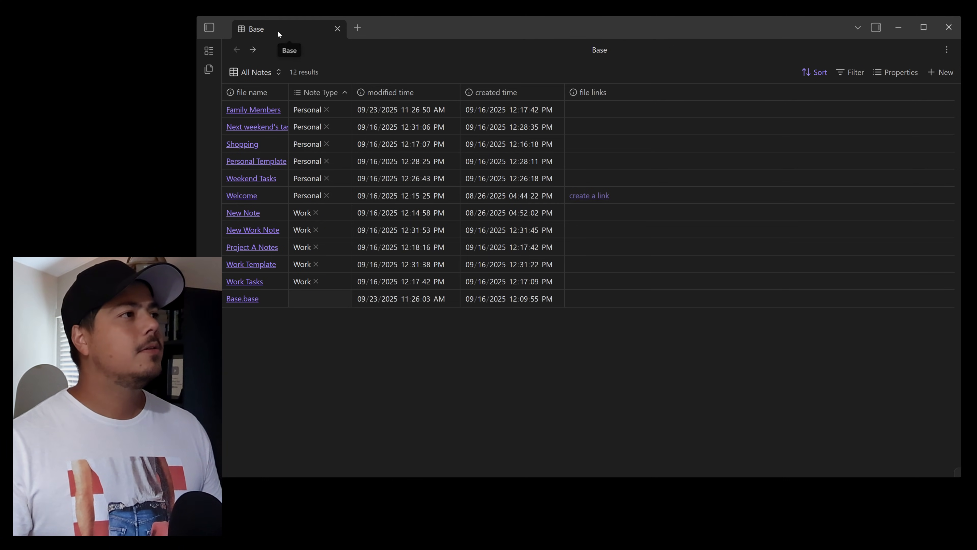
right_click(256, 28)
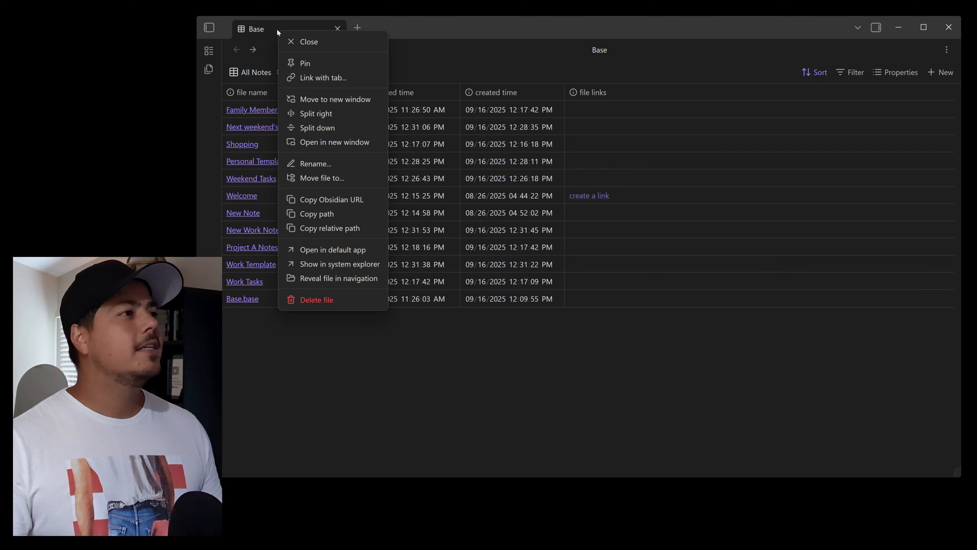
click(305, 64)
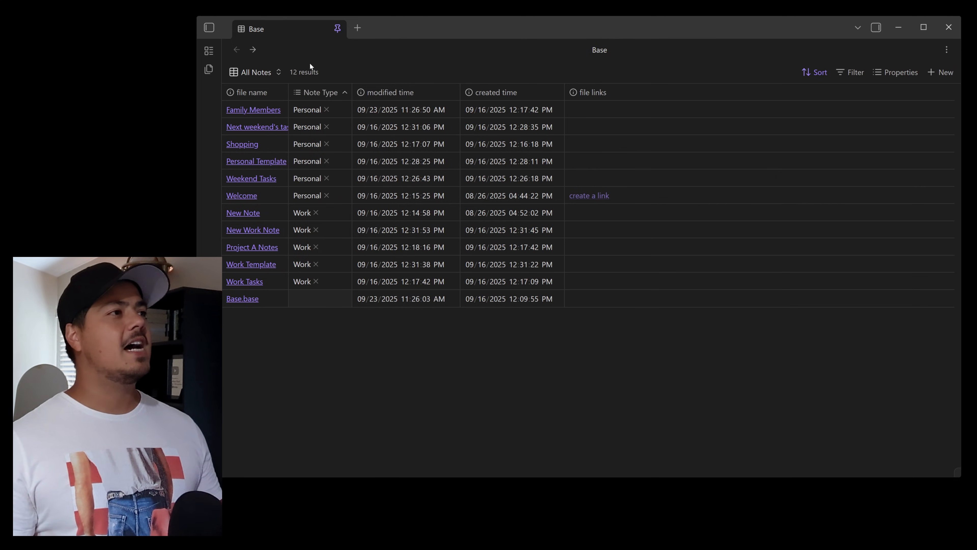
mouse_move(339, 28)
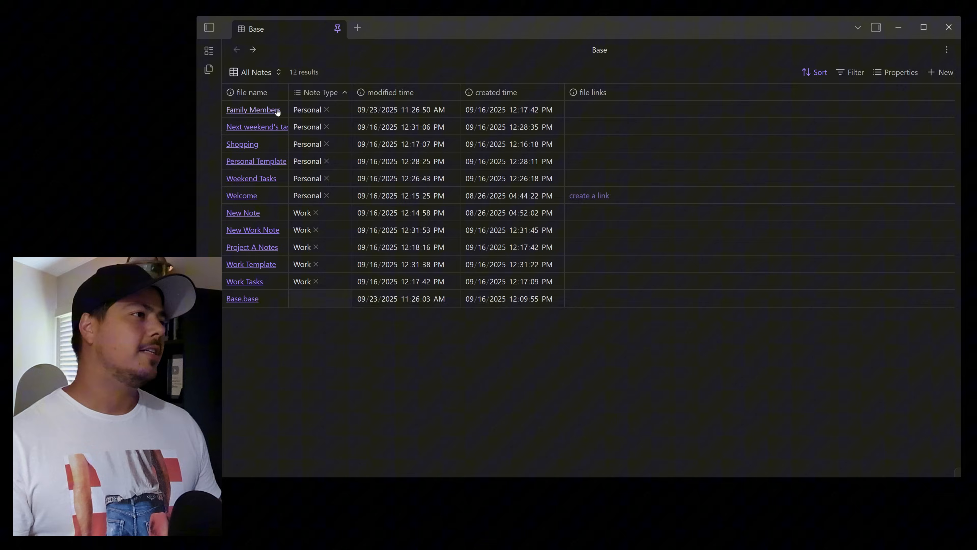
- Open Family Members from the pinned Base into its own tab, then close it
click(253, 109)
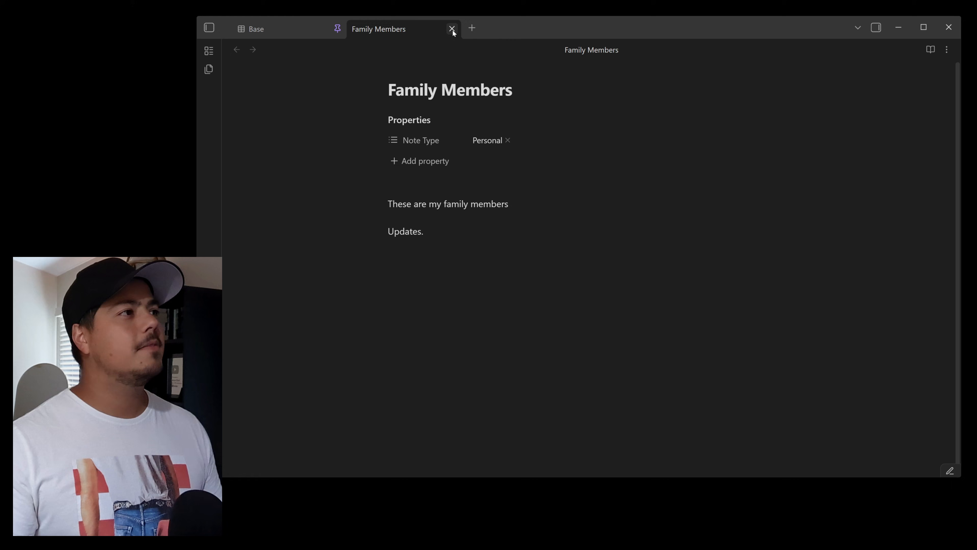
click(452, 28)
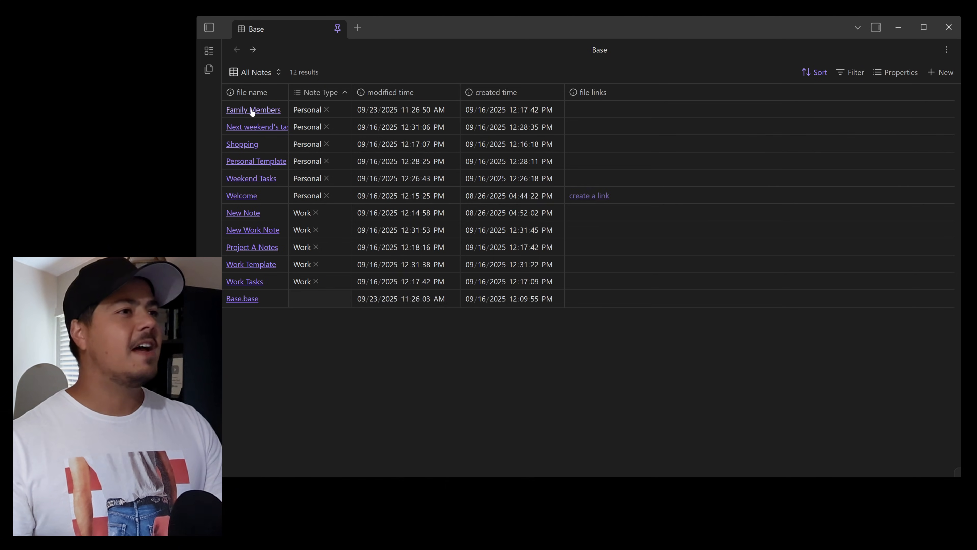
- Open Family Members, Shopping, Personal Template and Weekend Tasks from the pinned Base into the side pane
click(253, 110)
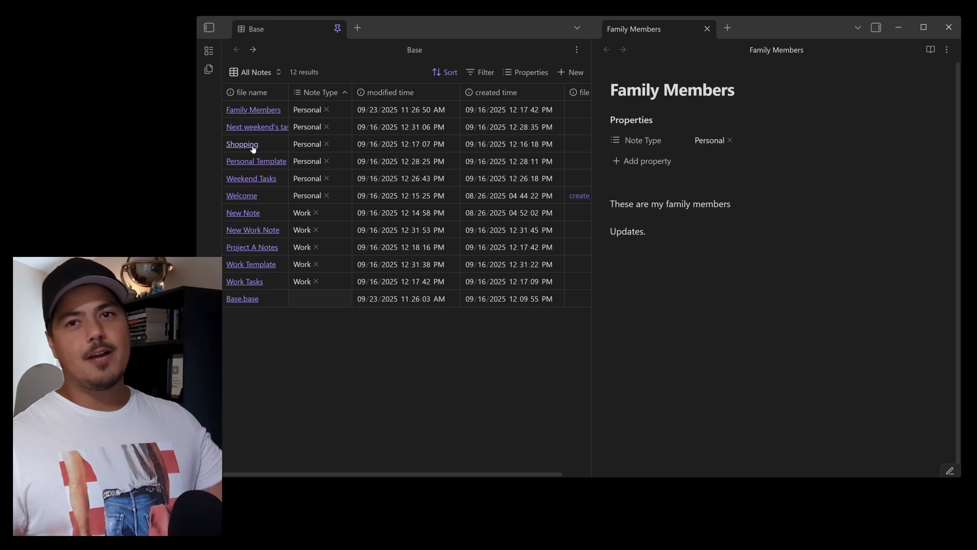
click(611, 190)
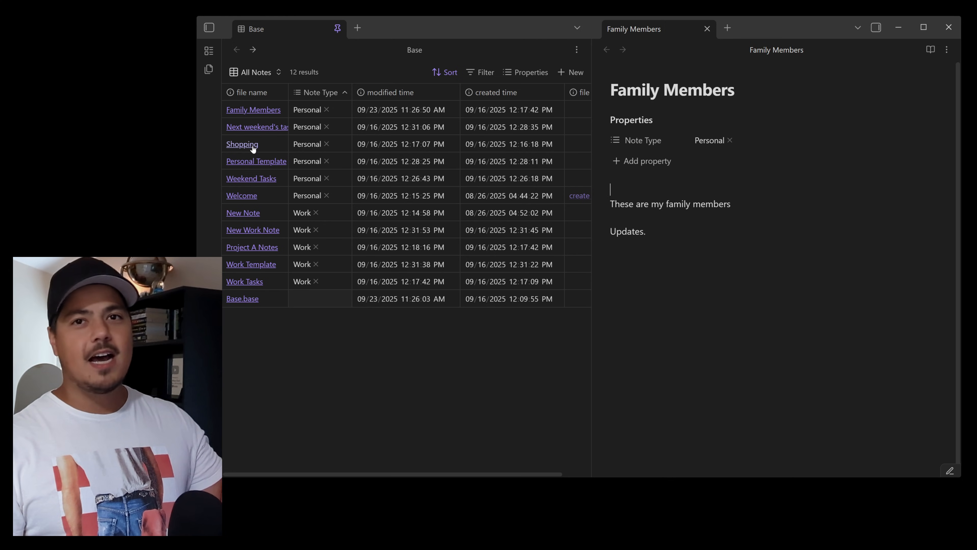
click(241, 144)
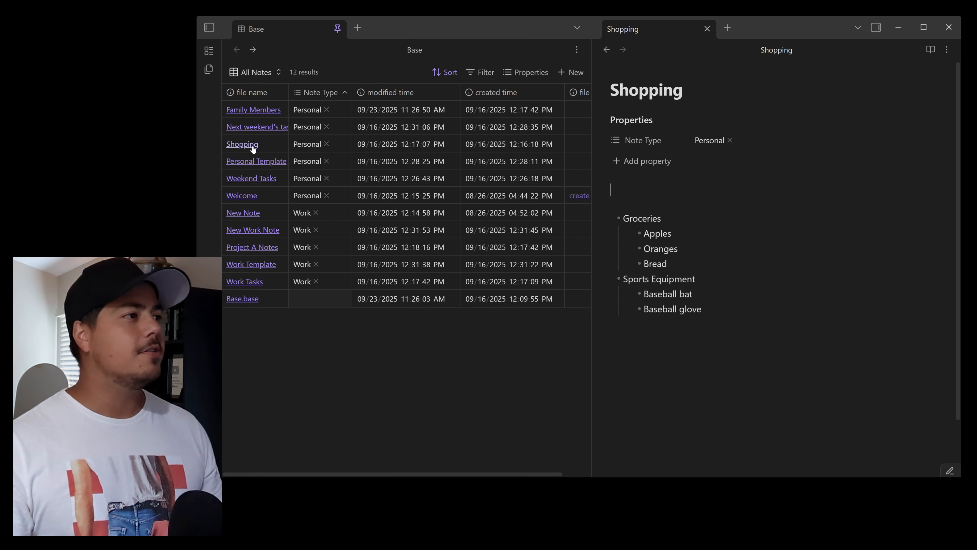
click(256, 161)
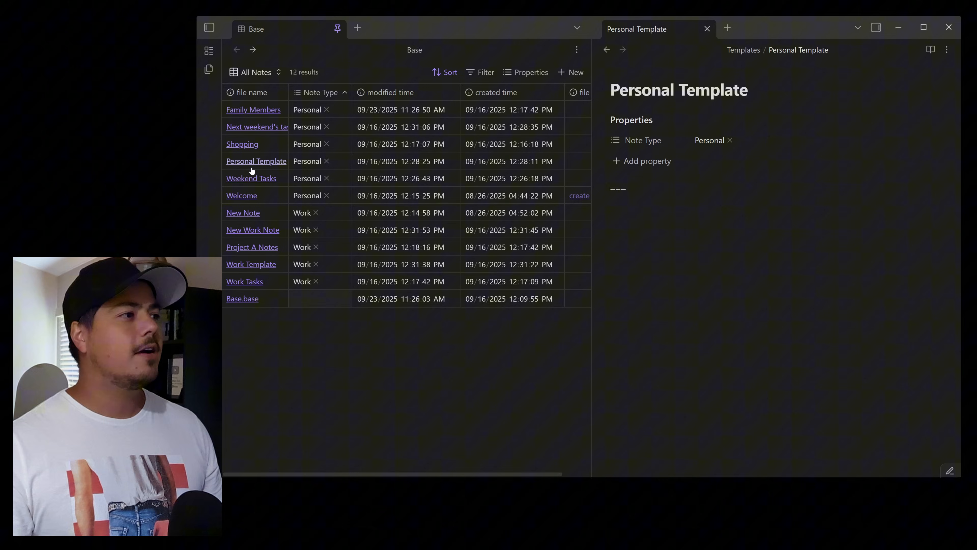
click(251, 178)
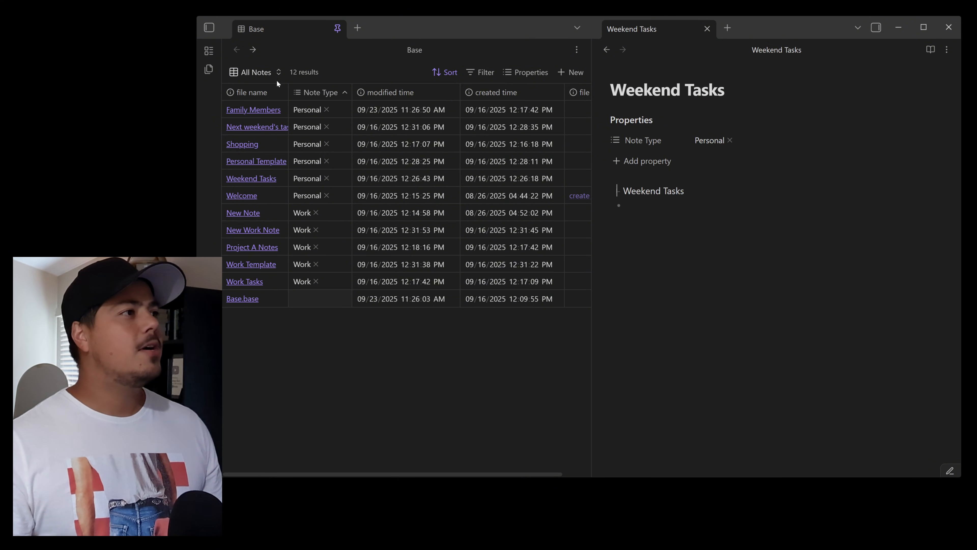
- Switch the Base through the Personal view to the Work view and open Work Tasks beside it
click(254, 72)
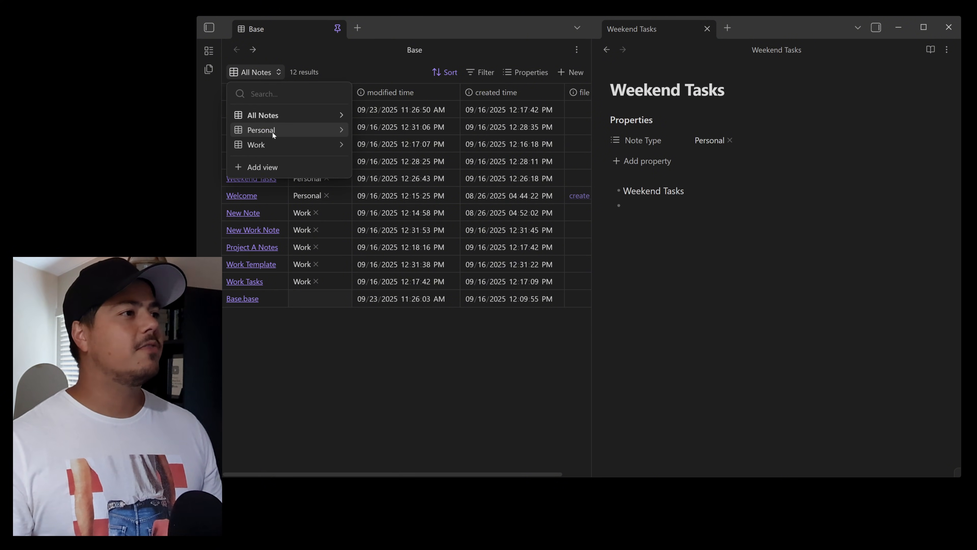
click(261, 130)
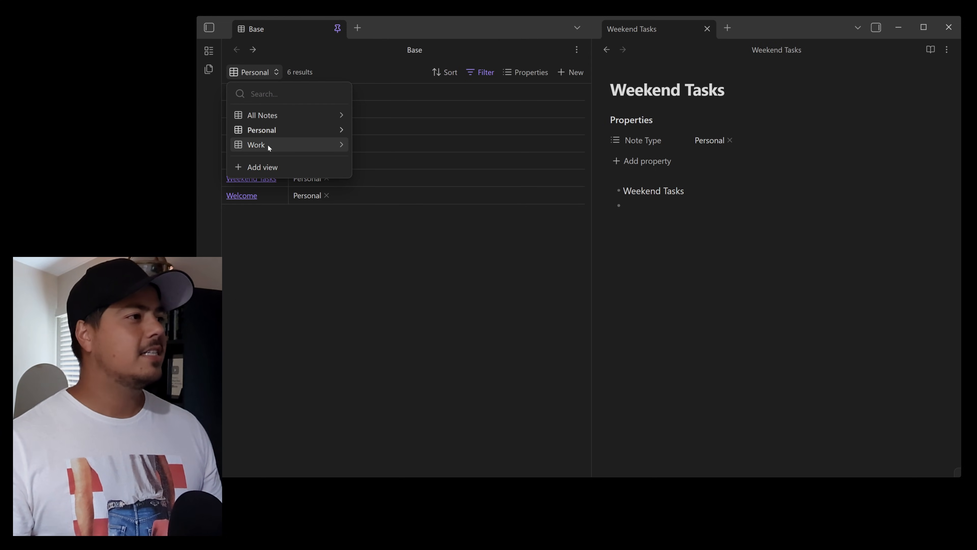
click(256, 144)
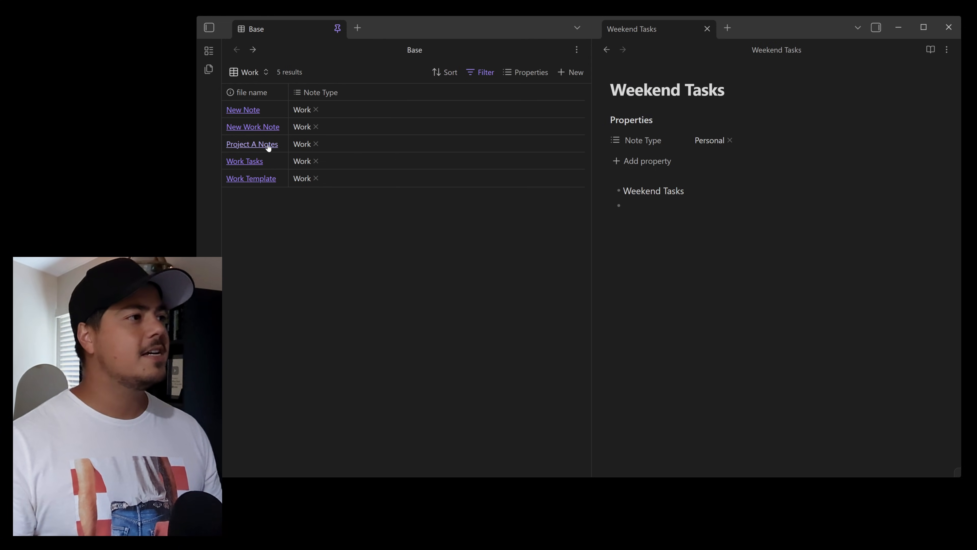
click(244, 161)
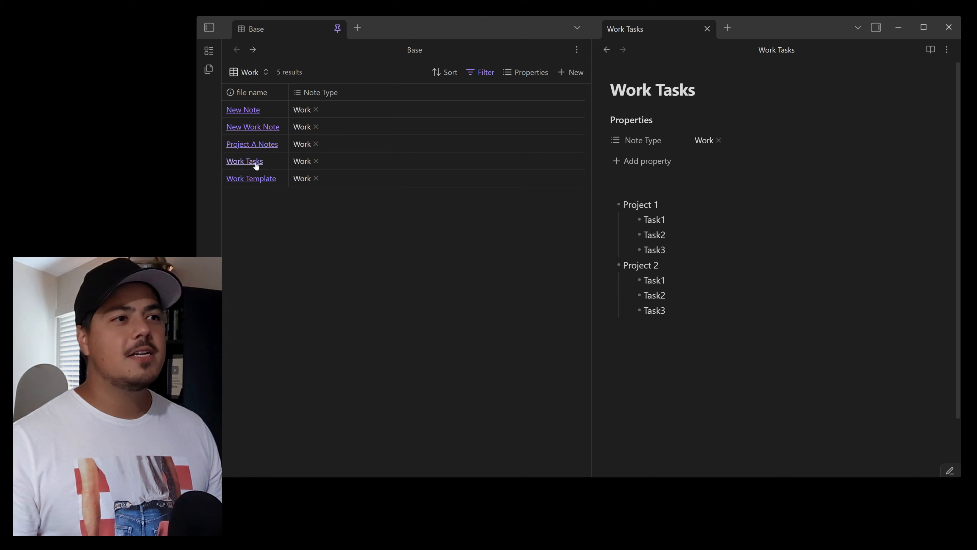